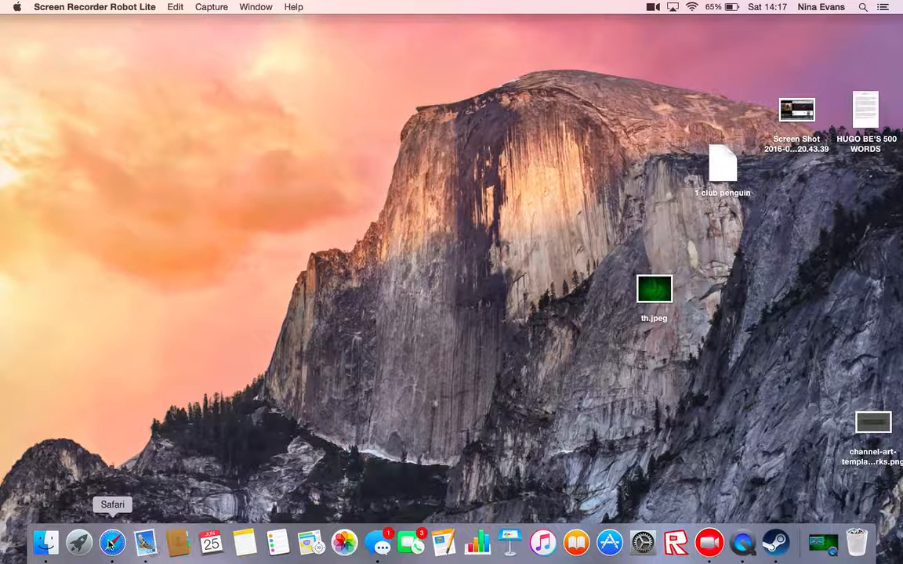
# - Launch Safari from the Dock to reach the Powder Game 2 page
pyautogui.click(113, 539)
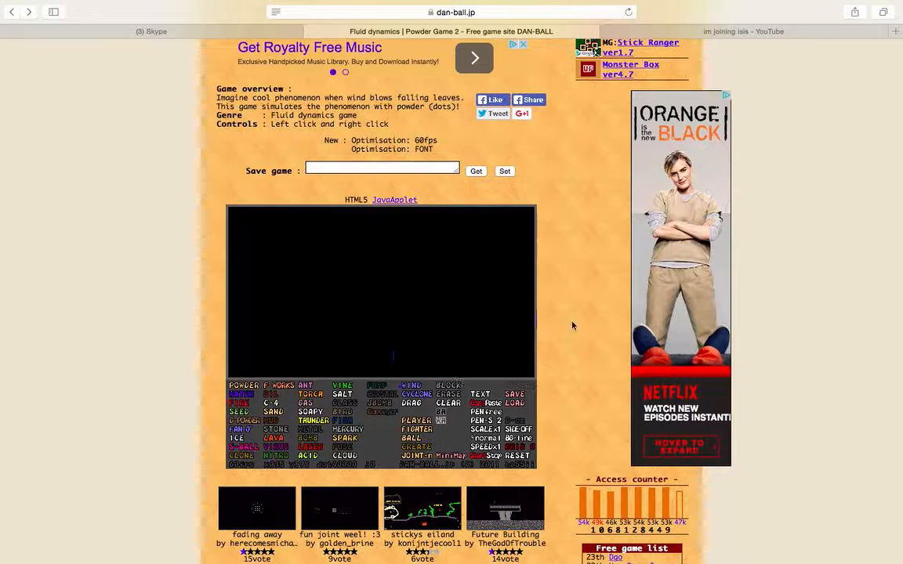
pyautogui.moveTo(367, 385)
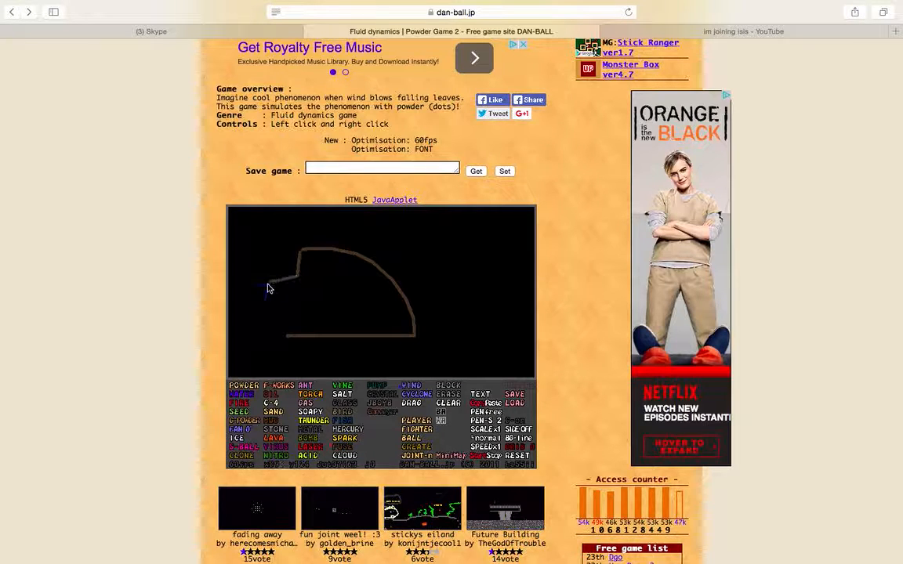
# - Extend the drawn outline into a fuller bomb shape on the canvas
pyautogui.moveTo(267, 290); pyautogui.dragTo(376, 369)
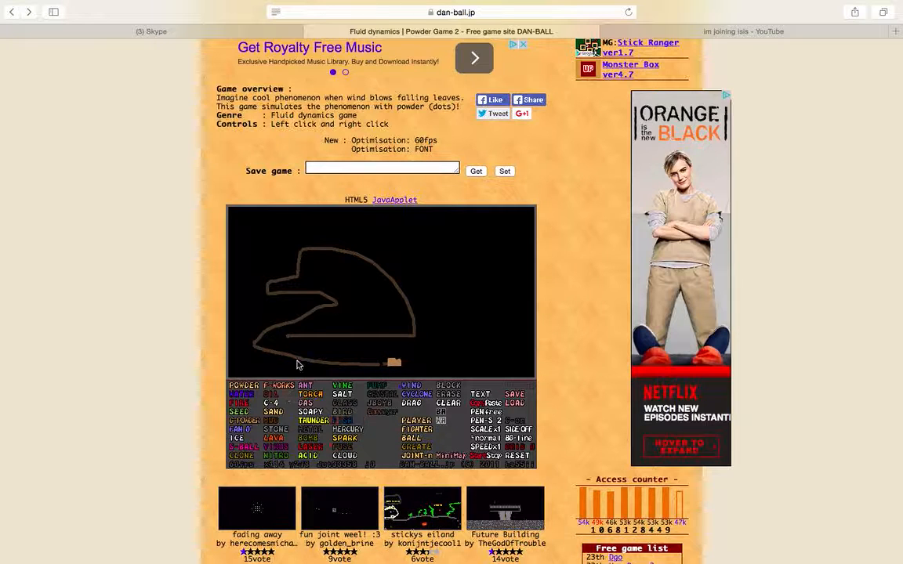
pyautogui.moveTo(315, 326)
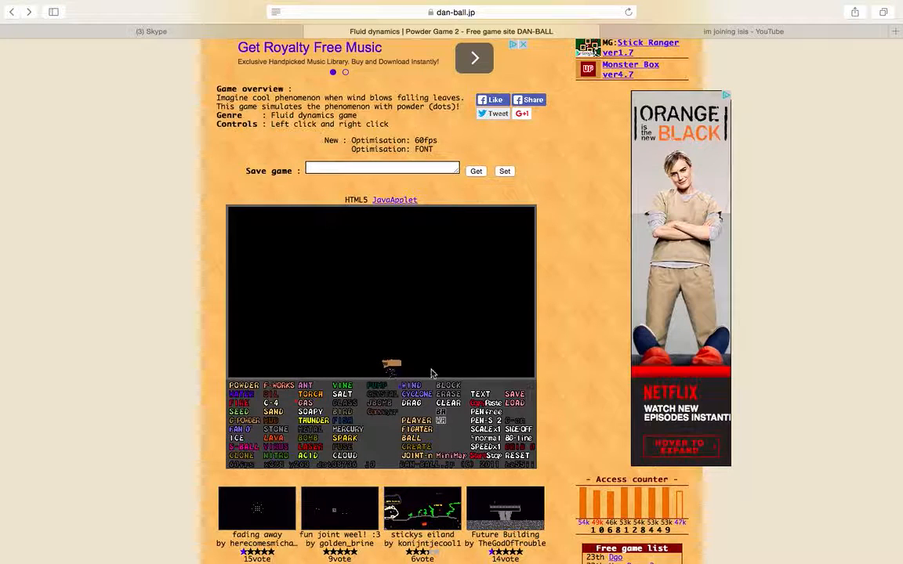
# - Clear the canvas so the leftover brown scrap is gone
pyautogui.click(400, 361)
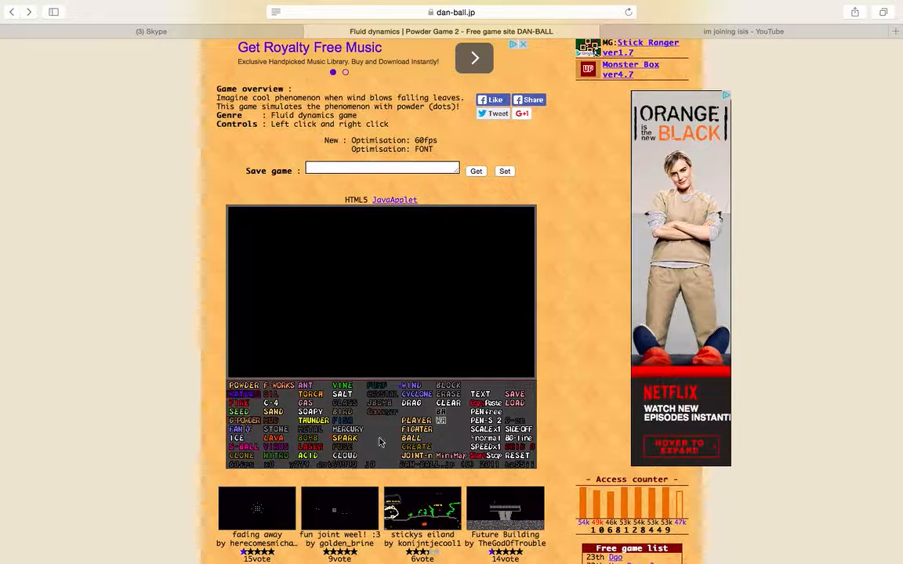
pyautogui.moveTo(359, 471)
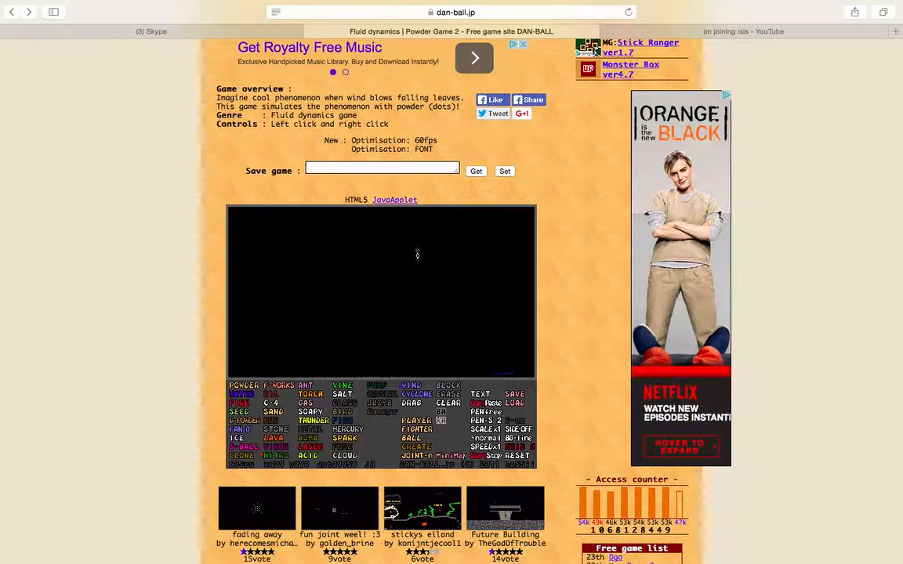
pyautogui.click(308, 254)
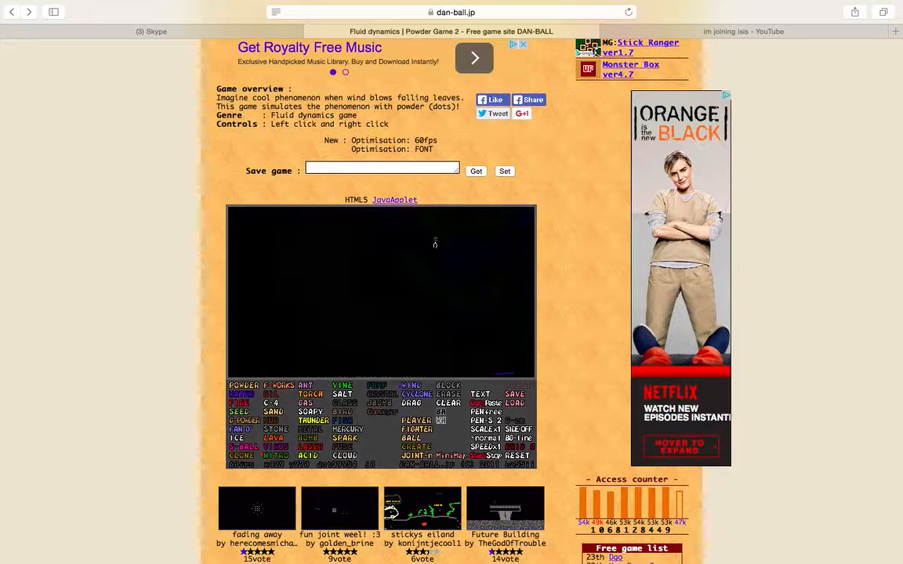
pyautogui.click(281, 286)
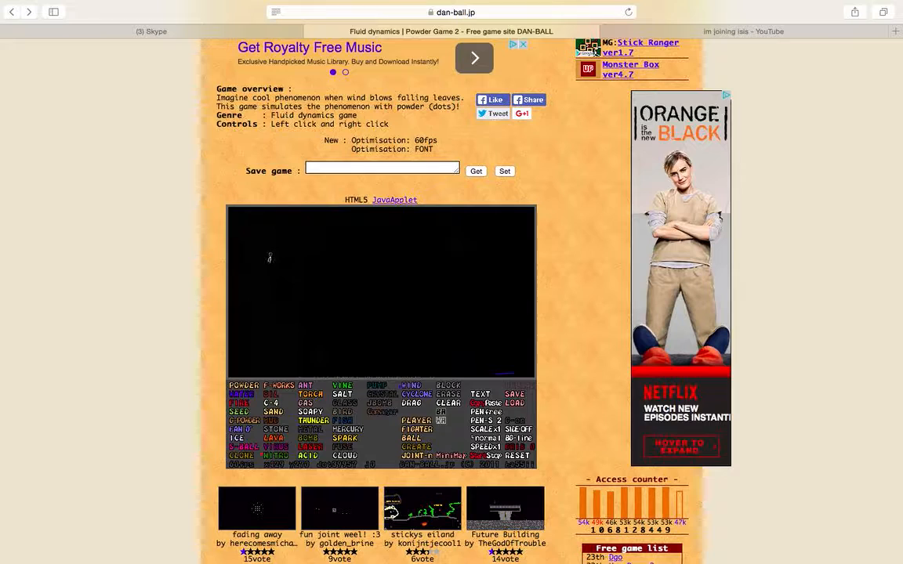
pyautogui.click(348, 279)
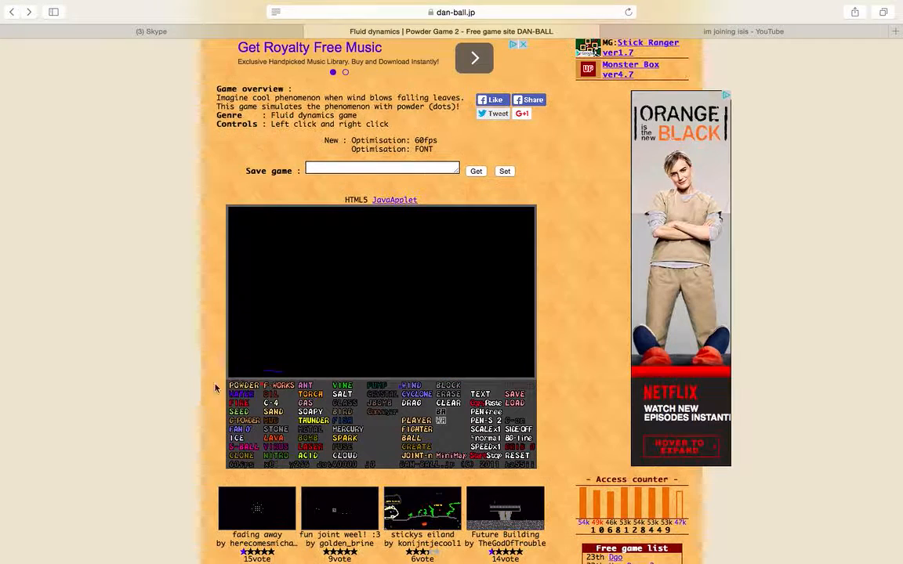
pyautogui.moveTo(332, 317); pyautogui.dragTo(375, 320)
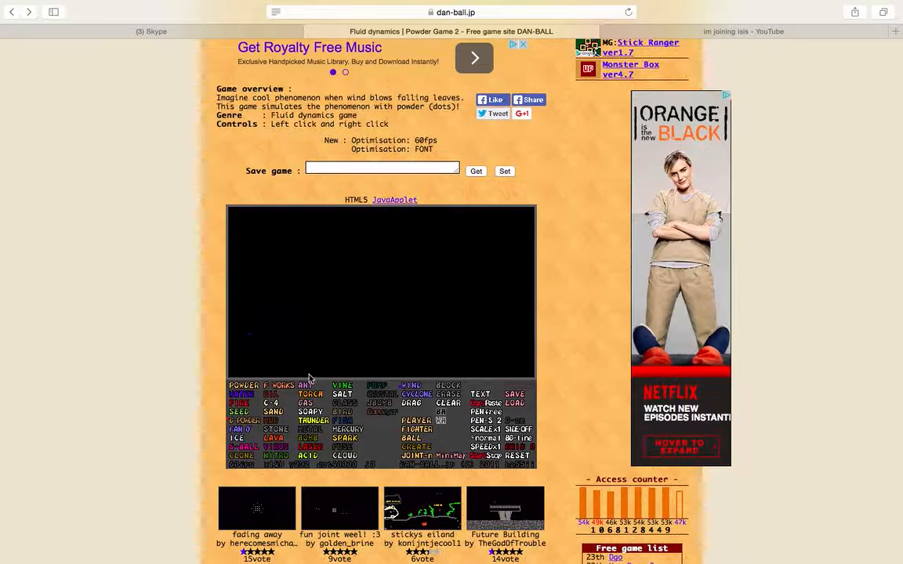
pyautogui.moveTo(273, 329)
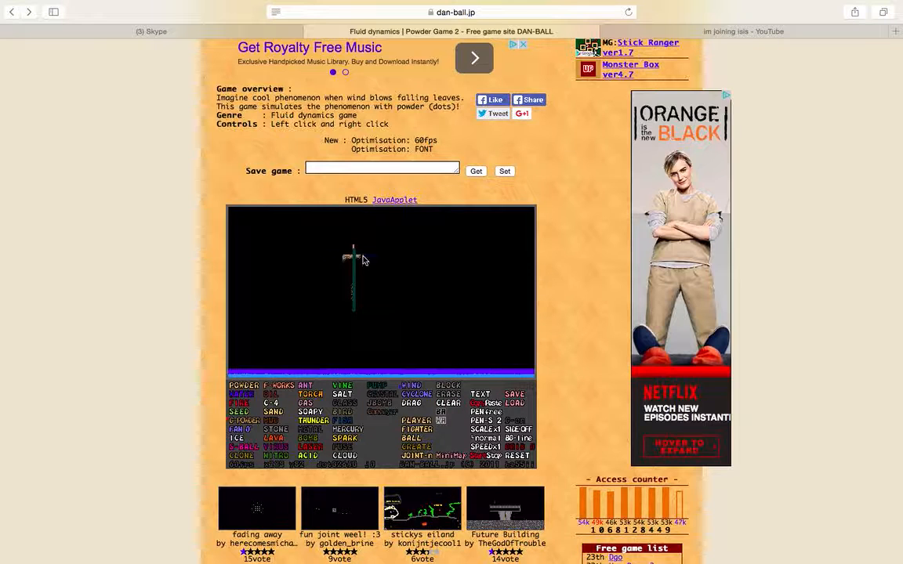
# - Place a green upright stroke with a grey crossbar on the canvas
pyautogui.click(354, 280)
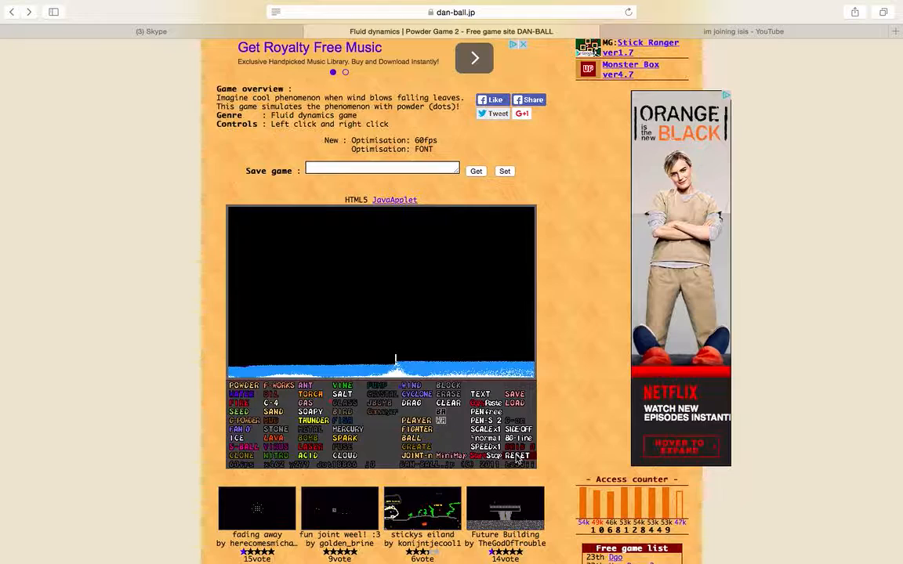
# - Pour a pale white-blue mound along the bottom of the canvas
pyautogui.click(524, 455)
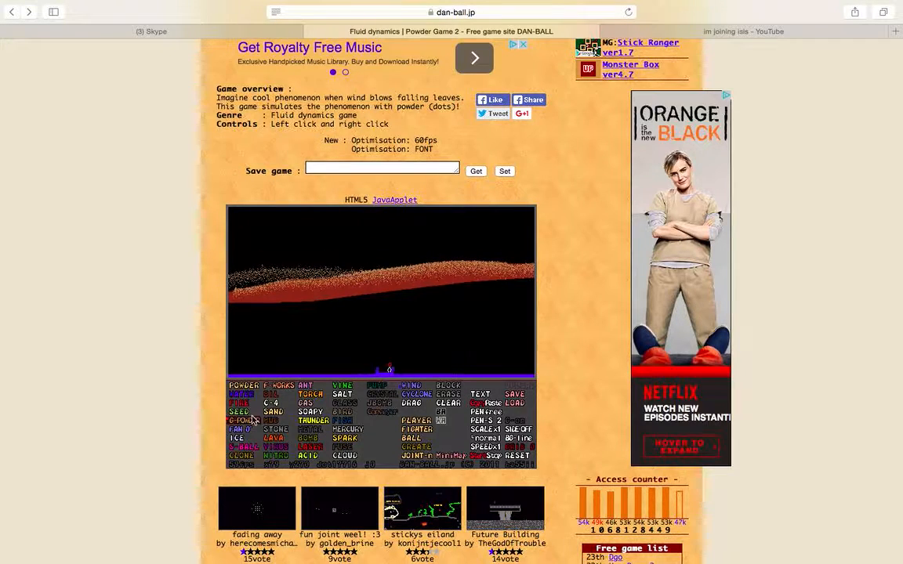
pyautogui.moveTo(270, 204)
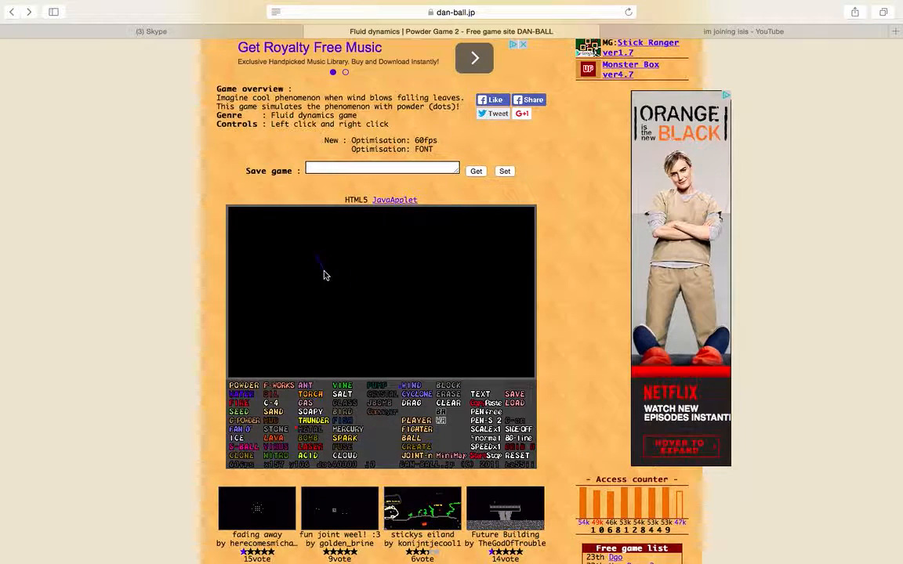
# - Draw the metal bomb outline with a straight top line and curved body, then start filling it with pale powder
pyautogui.moveTo(326, 273); pyautogui.dragTo(424, 274)
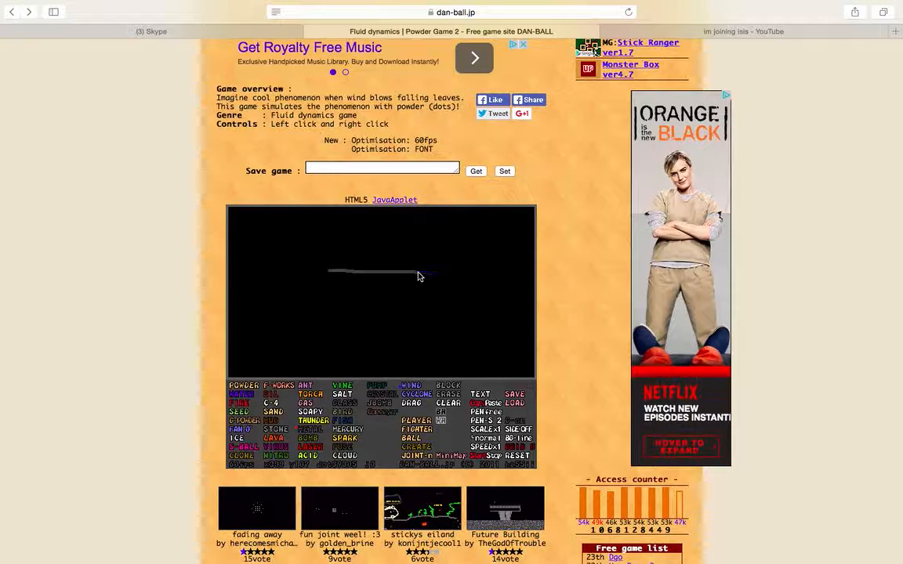
pyautogui.moveTo(423, 273); pyautogui.dragTo(400, 368)
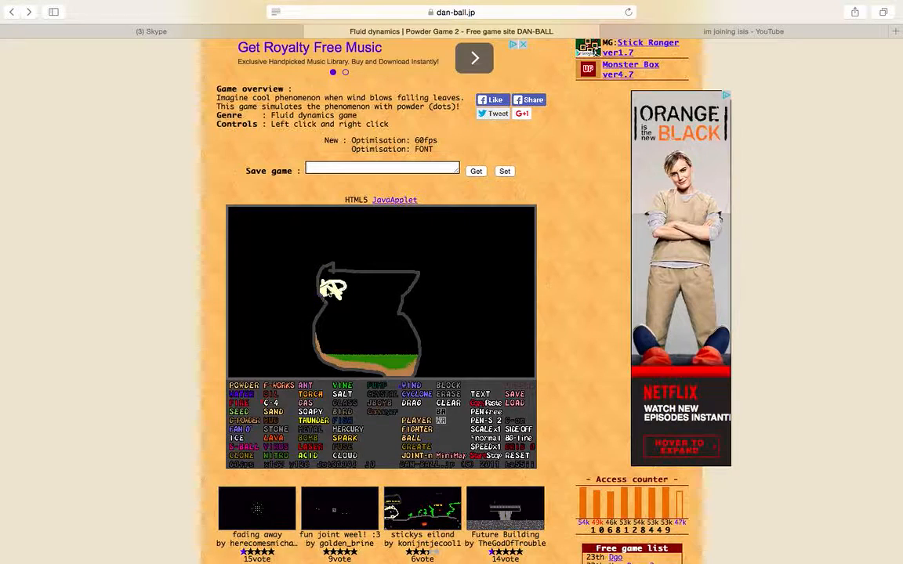
pyautogui.moveTo(321, 289); pyautogui.dragTo(384, 291)
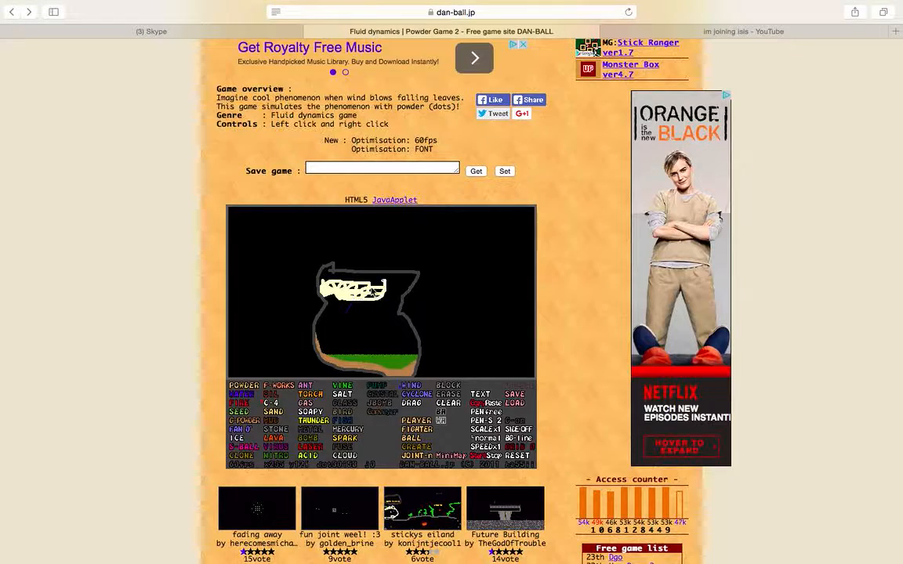